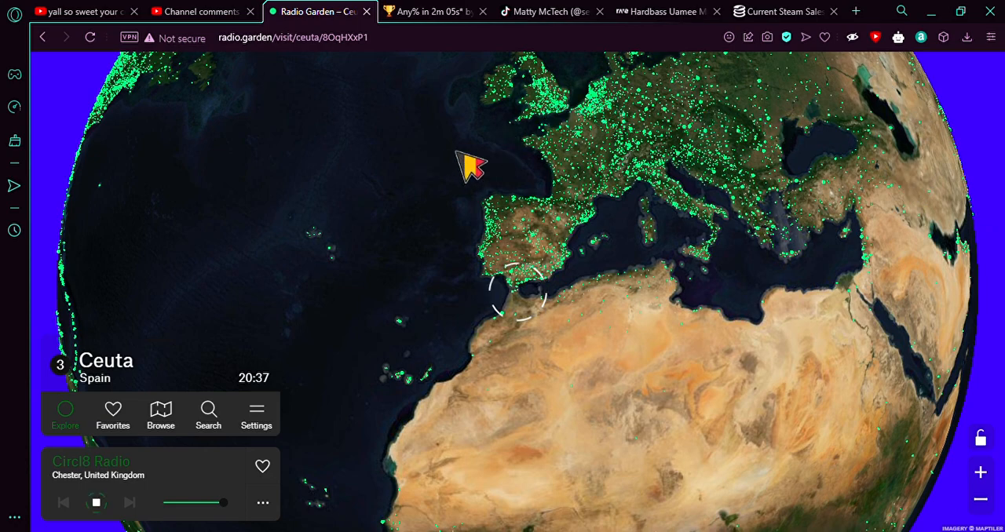
- Spin the globe west from Ceuta to tune Henderson NC, loading WIZS 1450 AM
left_click_drag(471, 165, 282, 244)
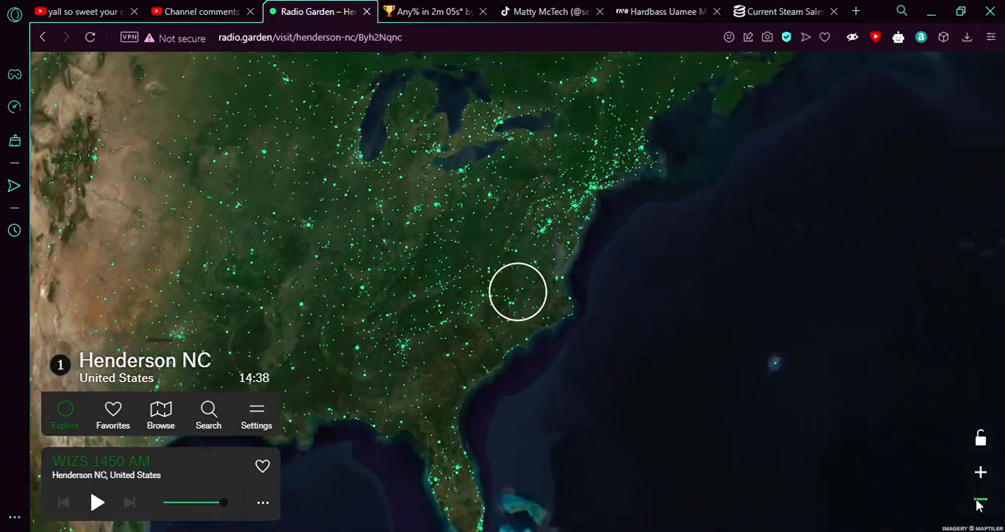
- Zoom out from Henderson NC and open Kingstown's 14 stations, loading Chronicles Christian Radio
left_click(980, 504)
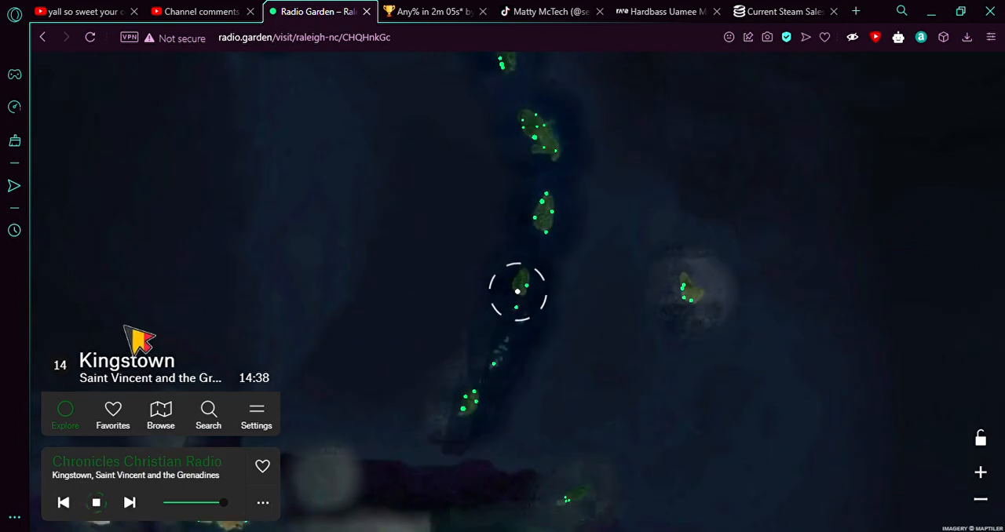
left_click(516, 291)
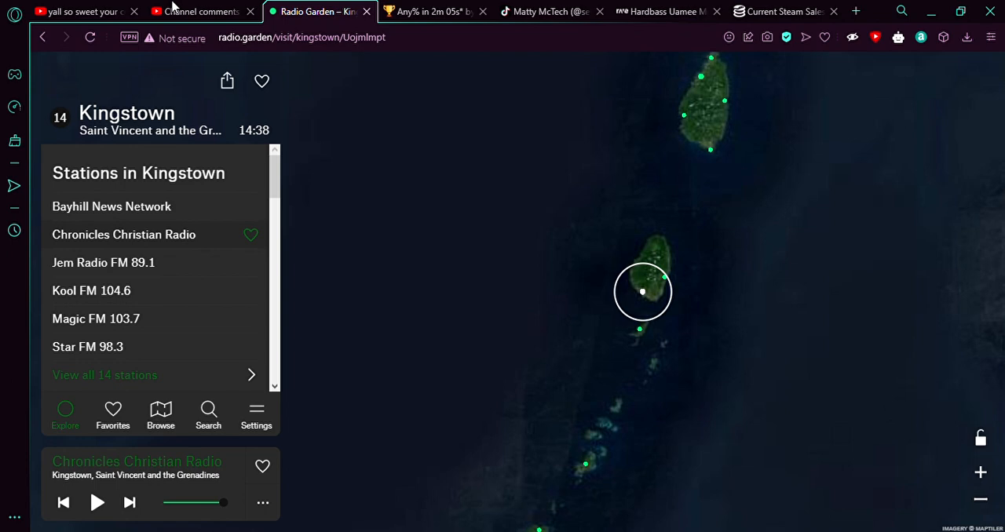
mouse_move(813, 8)
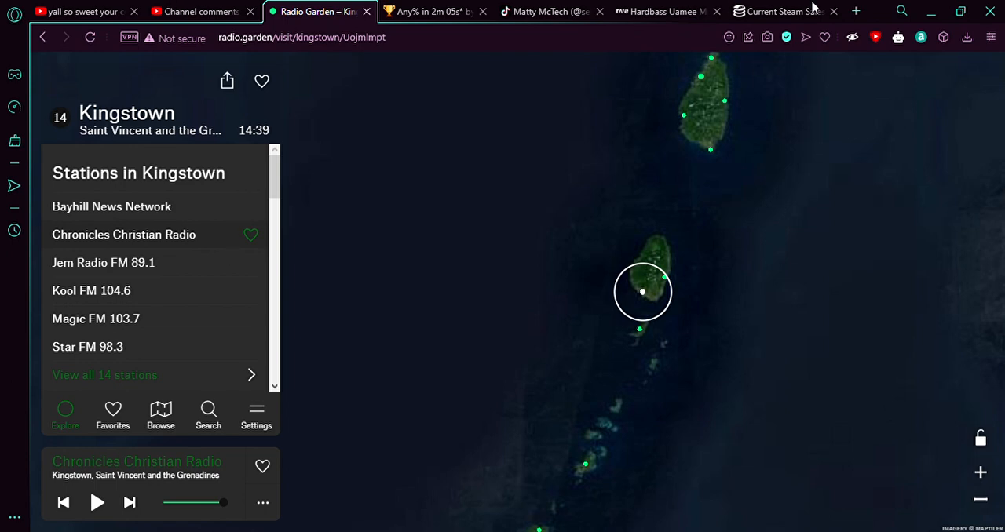
- Open a second browser tab showing Radio Garden at Ceuta, Spain with 3 stations
left_click(855, 10)
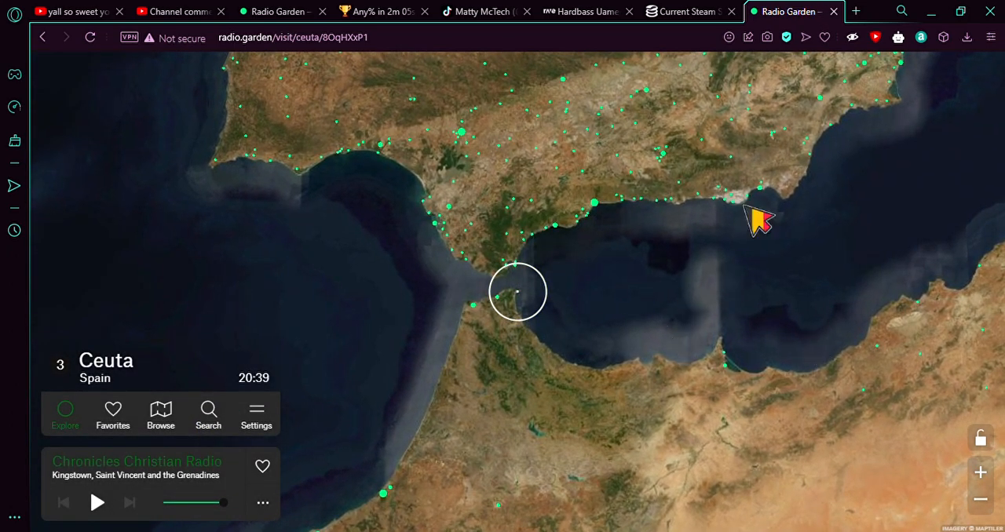
mouse_move(927, 435)
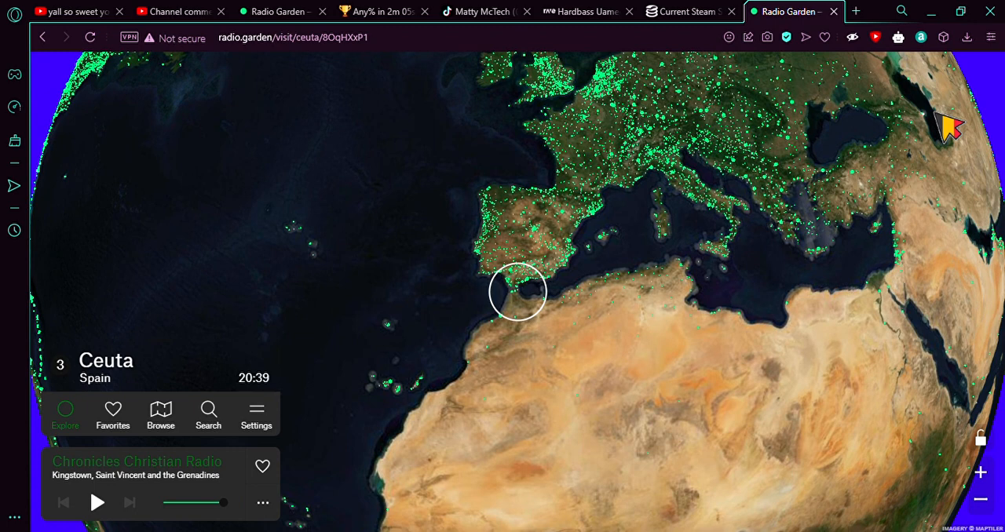
mouse_move(1001, 24)
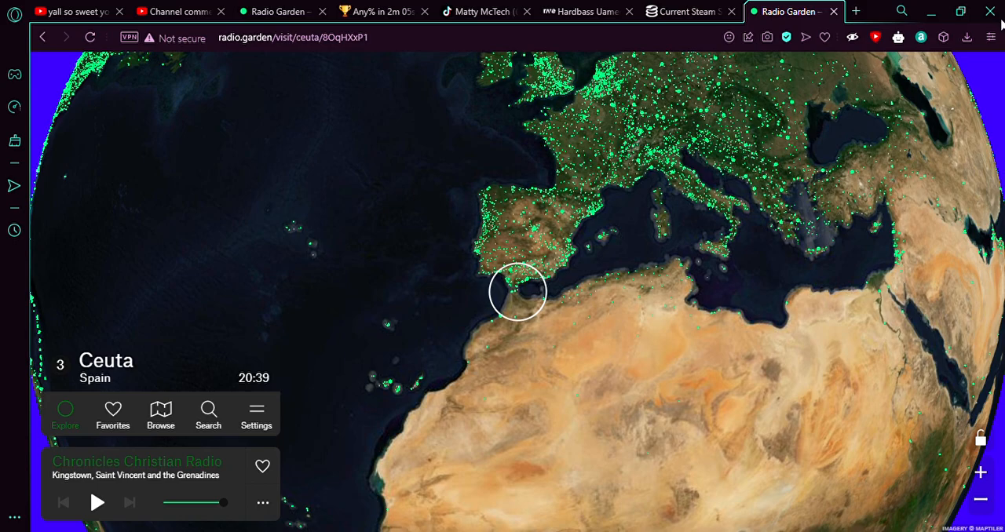